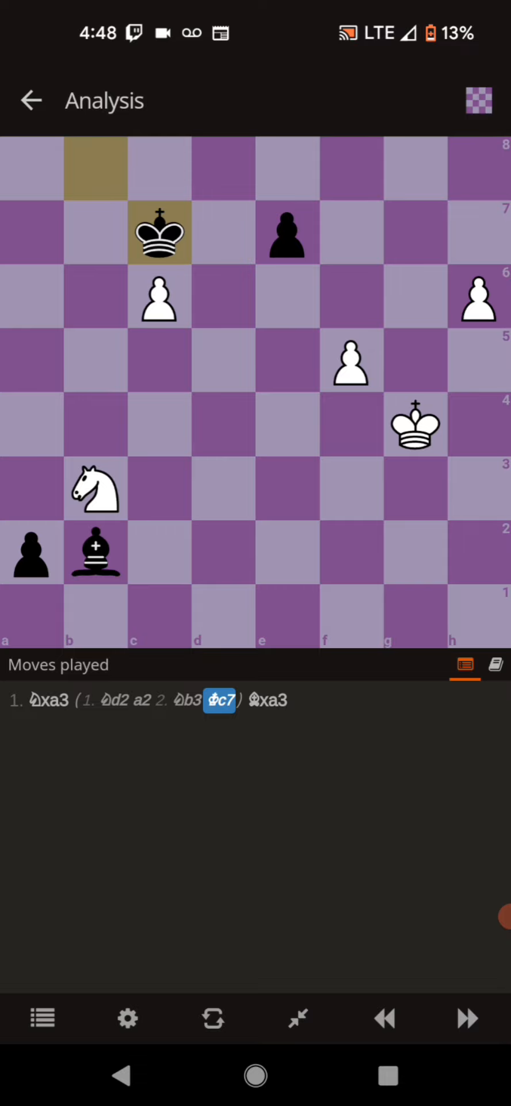
Play 2. f6 and the reply exf6 to extend the main line after 1...Bxa3.
{"action": "left_click", "coordinate": [104, 699]}
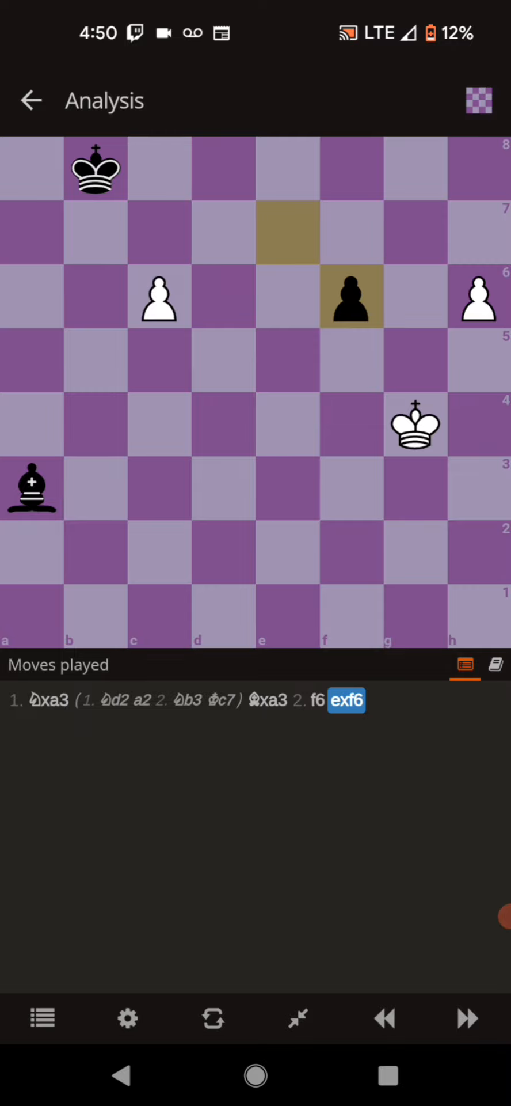
Play 3. Kf5 Bf8 4. h7 Bg7 5. Ke6, entering 4. Kg6 Bxh6 as a side line.
{"action": "left_click", "coordinate": [415, 425]}
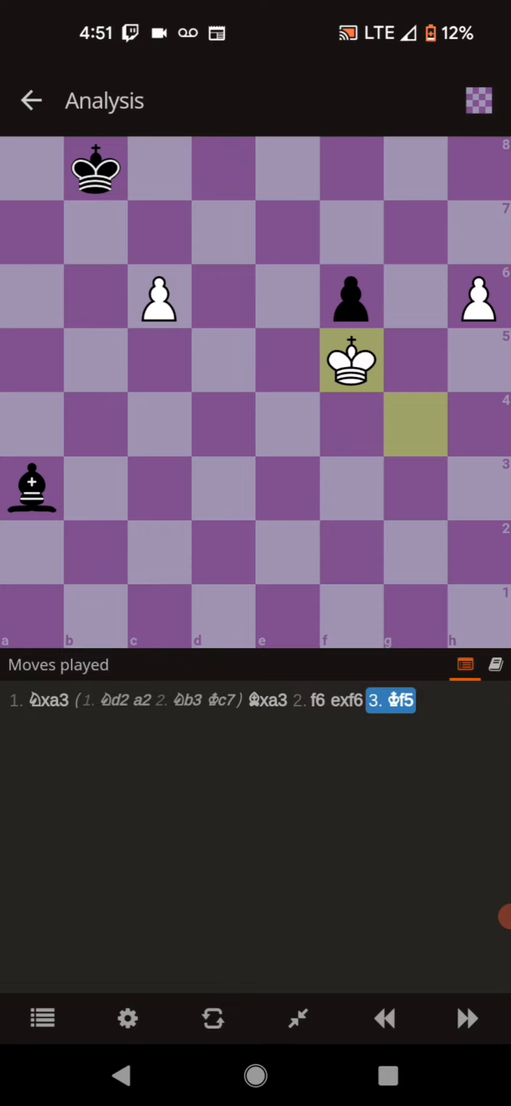
{"action": "left_click", "coordinate": [32, 489]}
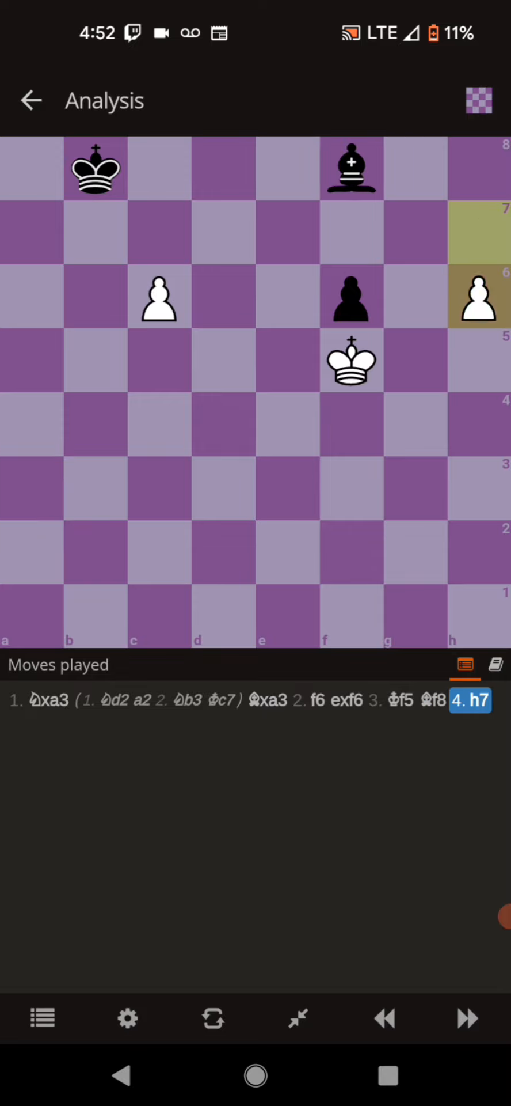
{"action": "left_click", "coordinate": [467, 1017]}
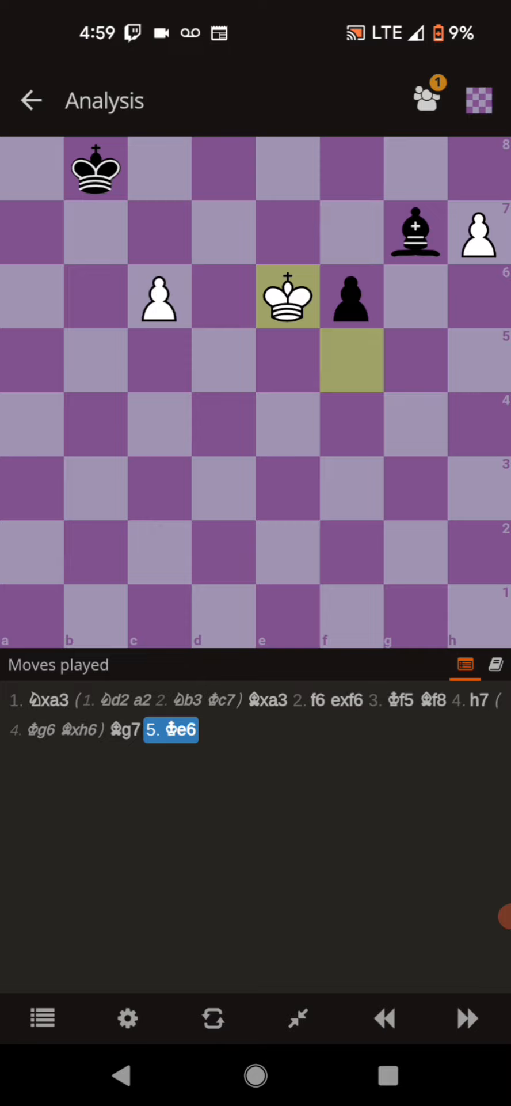
Enter the variation 5. Kg6 Bh8 6. Kf7 f5 … 10. h8=Q f1=Q, then answer 5. Ke6 with Kc7.
{"action": "left_click", "coordinate": [95, 169]}
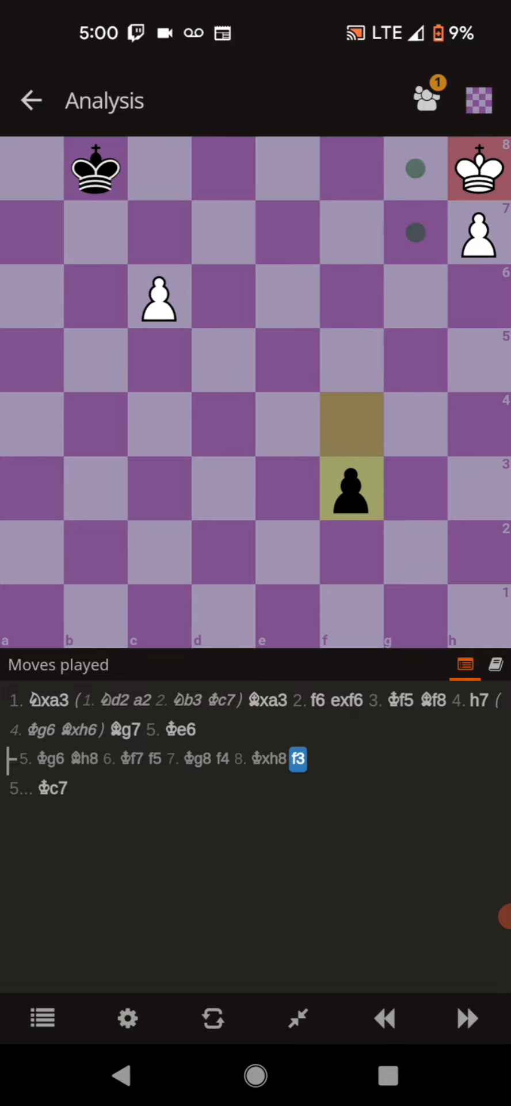
{"action": "left_click", "coordinate": [465, 1017]}
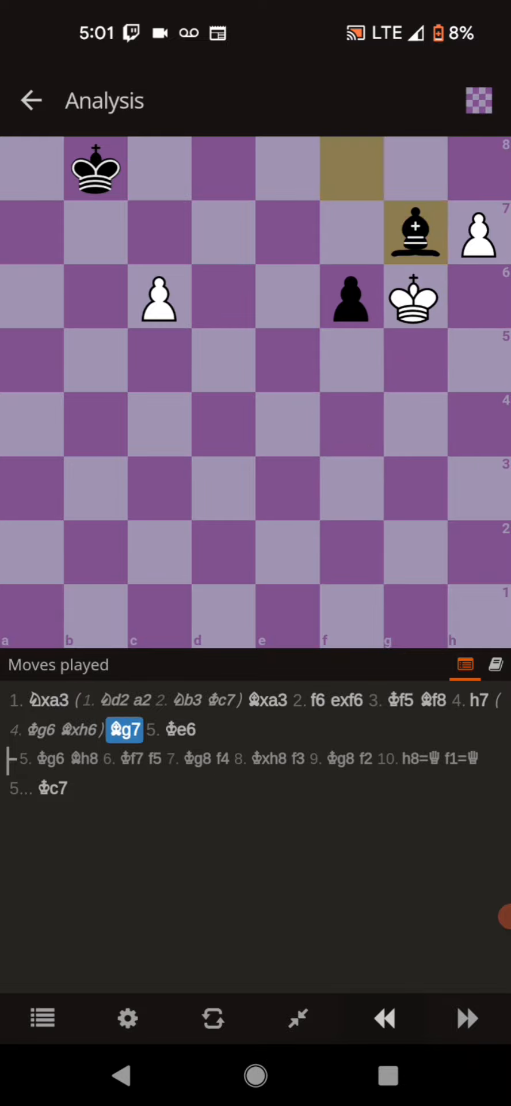
{"action": "left_click", "coordinate": [465, 1018]}
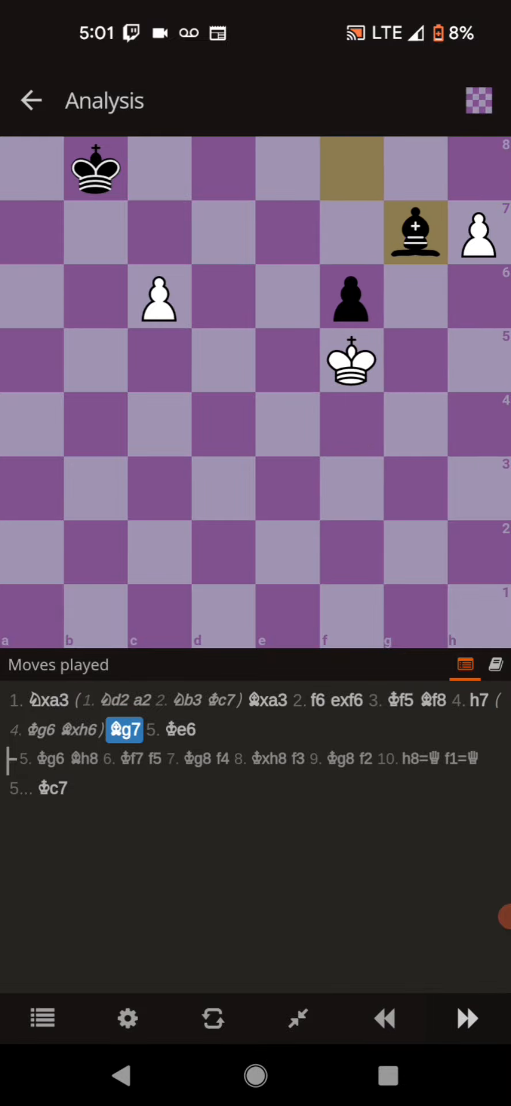
Play 6. Kf7 Bh8 7. Kg8 after 5...Kc7 in the main line.
{"action": "left_click", "coordinate": [466, 1017]}
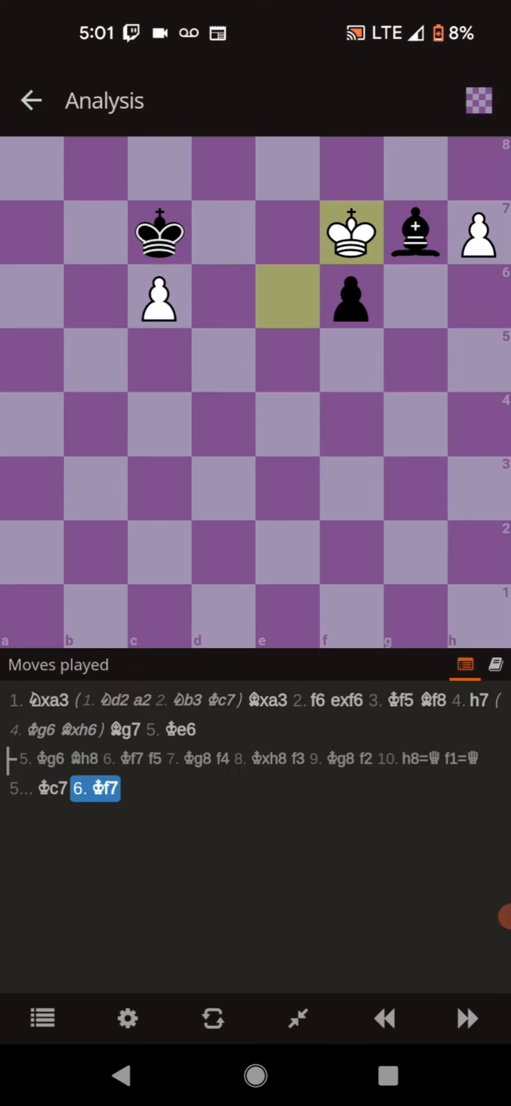
{"action": "left_click", "coordinate": [466, 1017]}
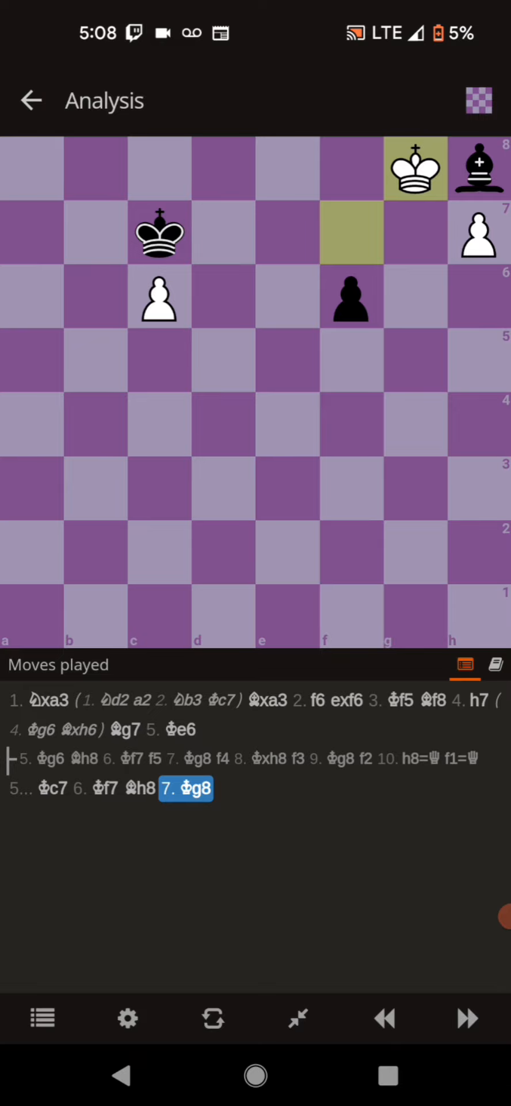
Enter the side line 7...Kd8 8. Kxh8 Ke8 9. Kg8, then the main line 7...f5 8. Kxh8 f4 9. Kg8 f3.
{"action": "left_click", "coordinate": [350, 297]}
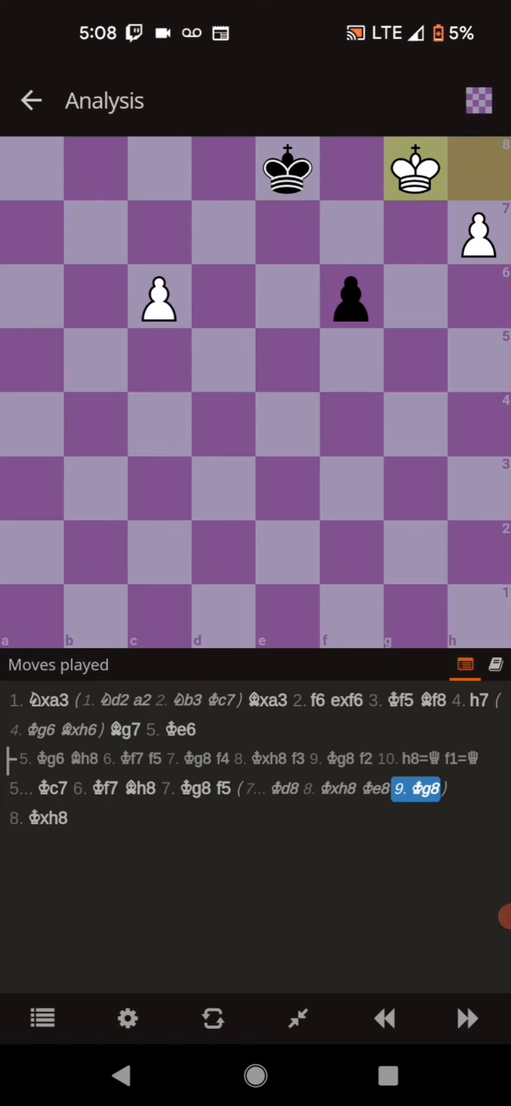
{"action": "left_click", "coordinate": [329, 788]}
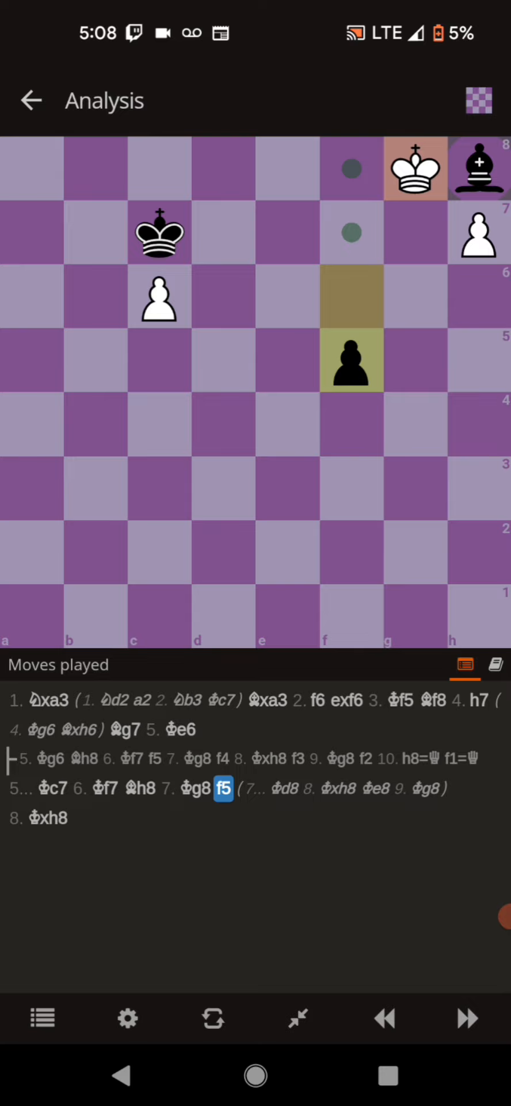
{"action": "left_click", "coordinate": [467, 1017]}
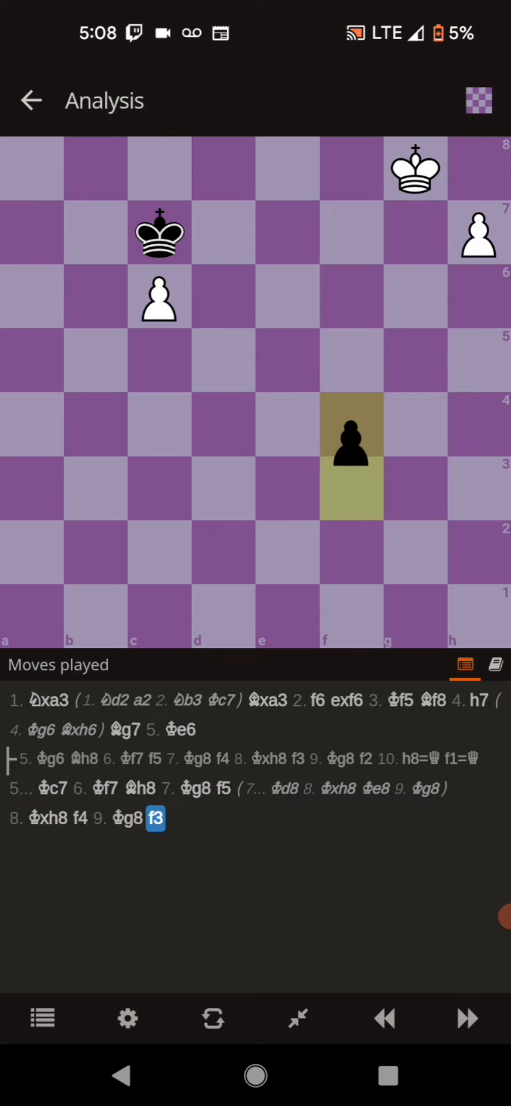